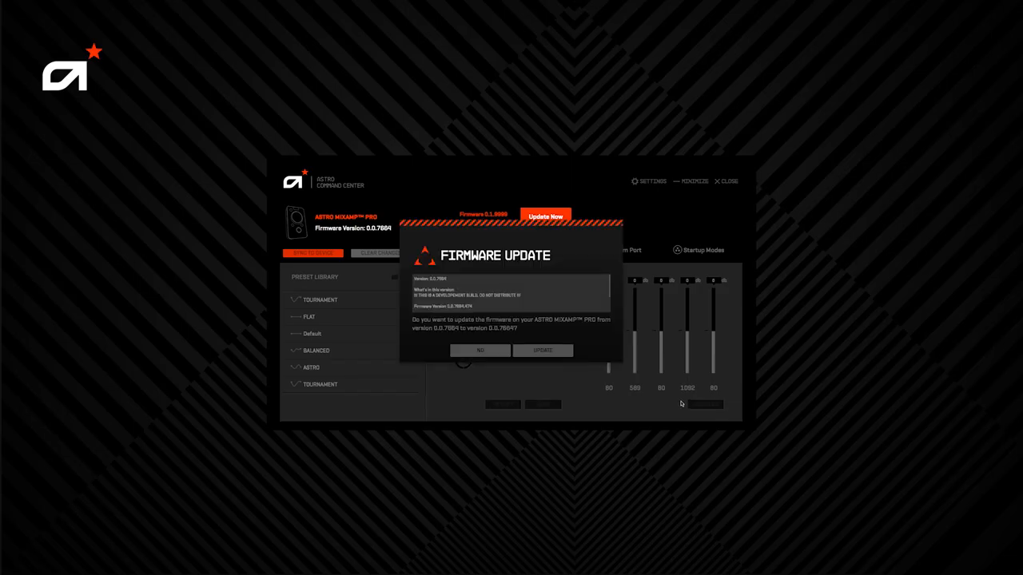
# Accept the Firmware Update dialog's offer to install the newer MixAmp Pro firmware
pyautogui.click(543, 350)
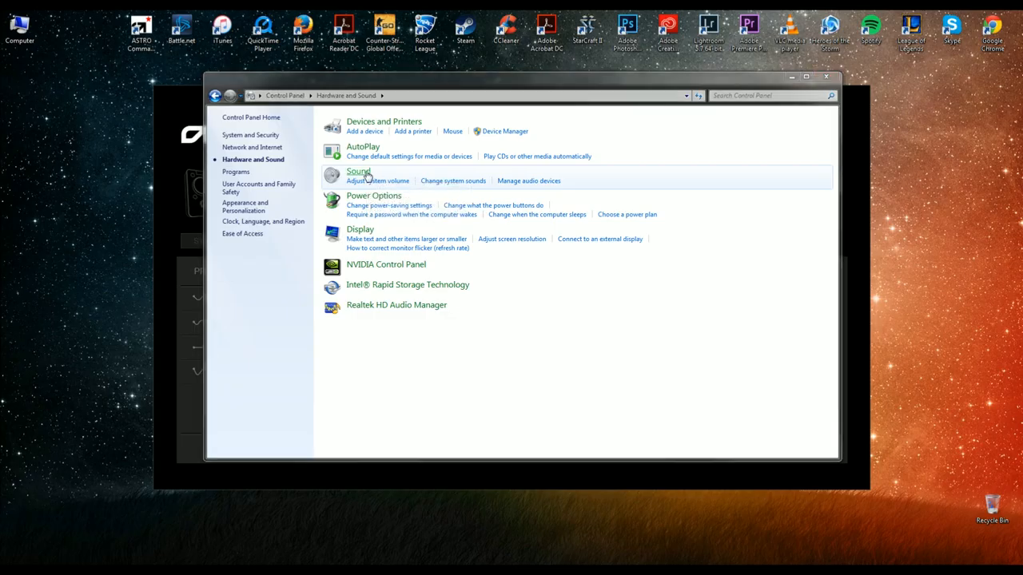
# Make Headphones (MixAmp Pro Game) the default device and Headset Earphone (MixAmp Pro Voice) the default communication device
pyautogui.click(358, 171)
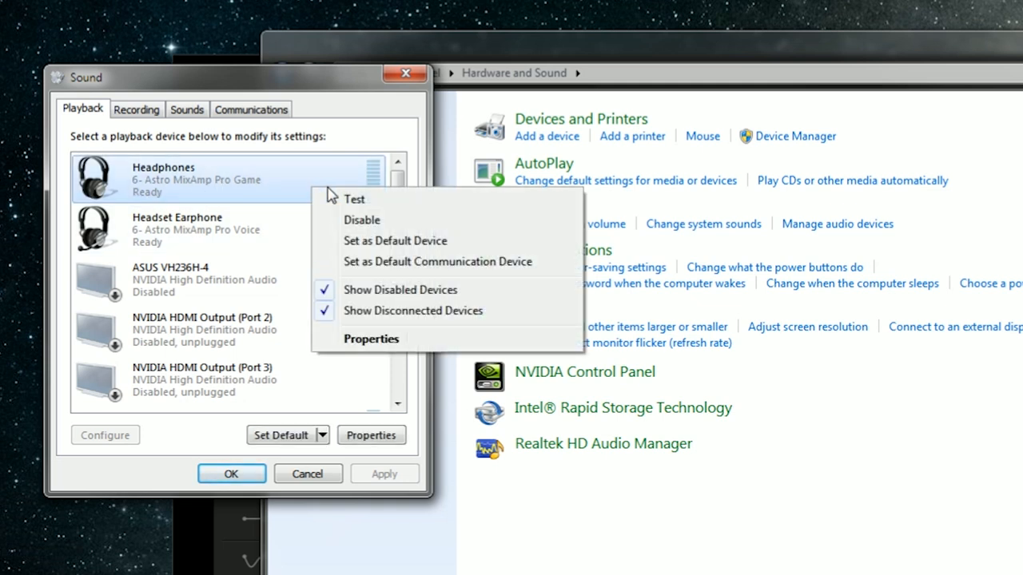
pyautogui.click(395, 240)
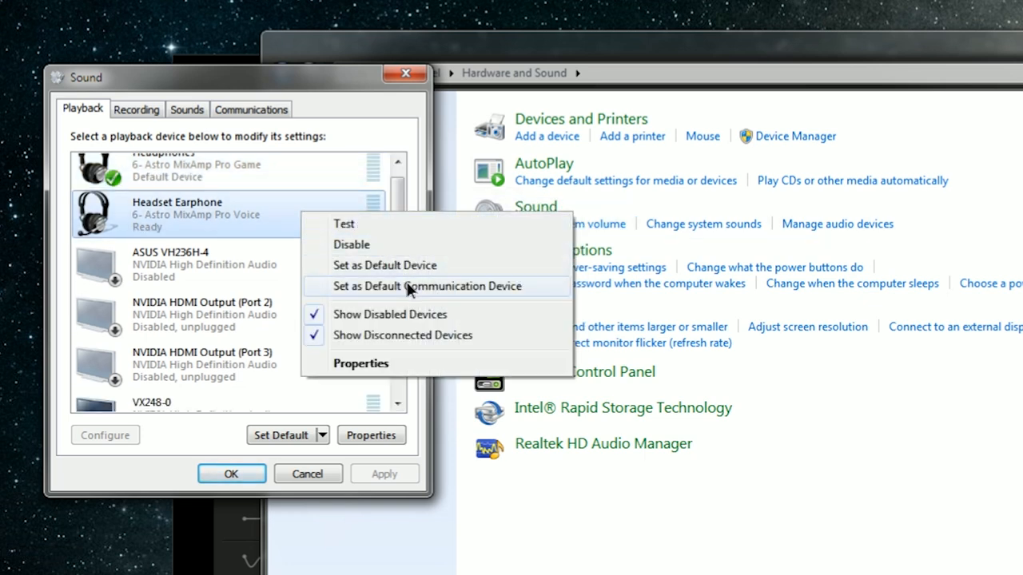
pyautogui.click(426, 287)
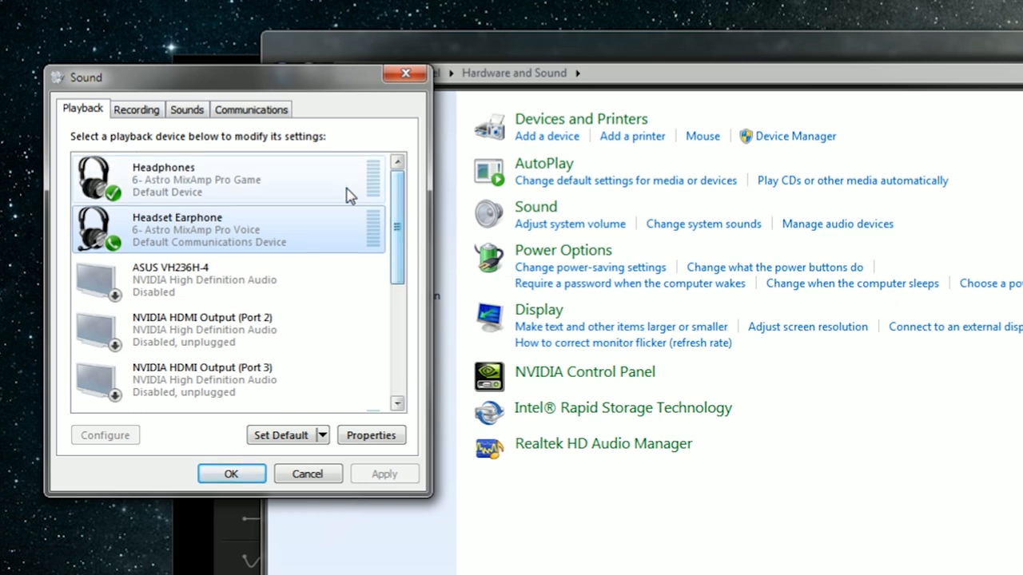
pyautogui.click(138, 109)
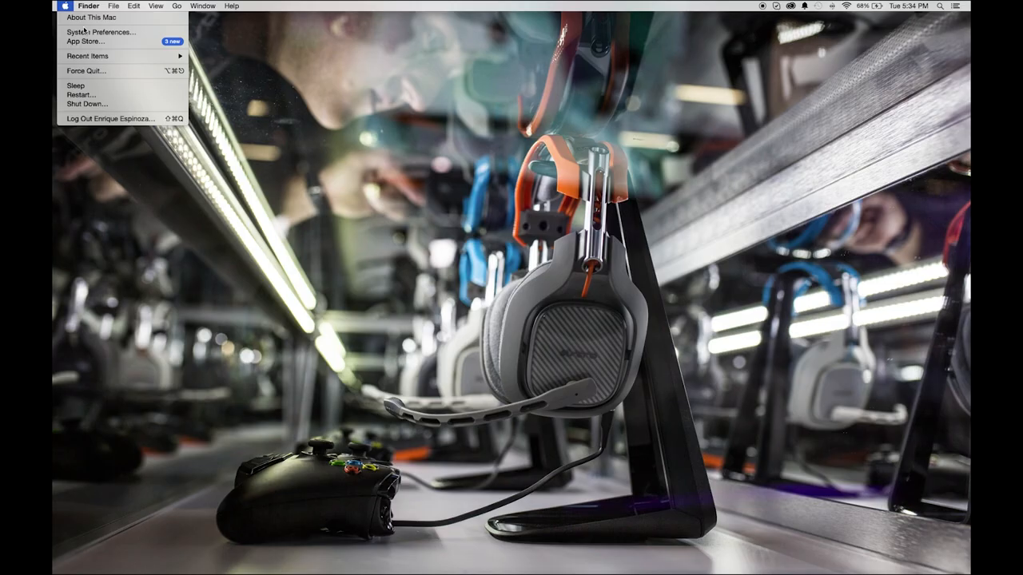
# In Sound preferences, select Astro MixAmp Pro Game as input and a MixAmp Pro device as output
pyautogui.click(90, 32)
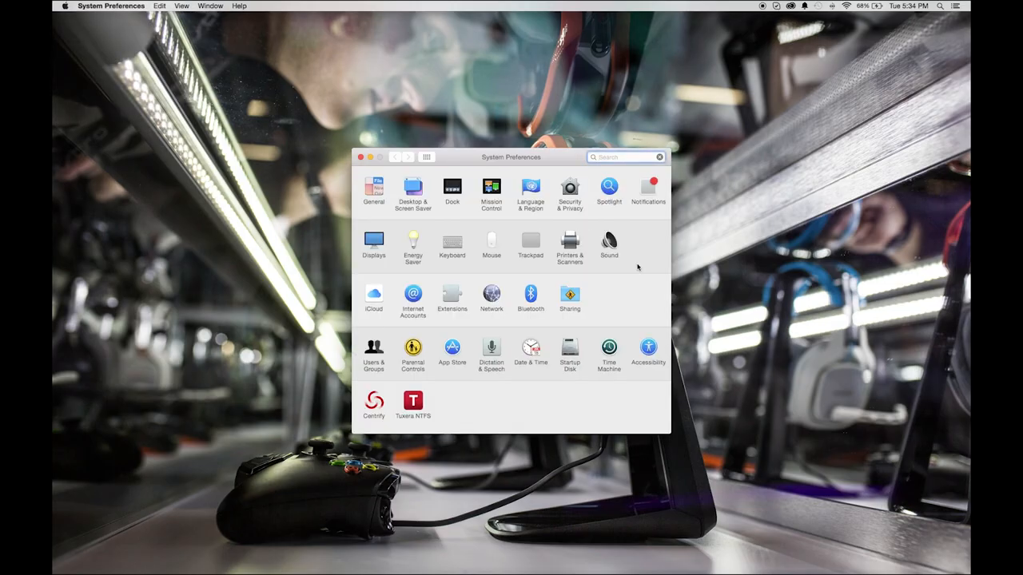
pyautogui.click(607, 243)
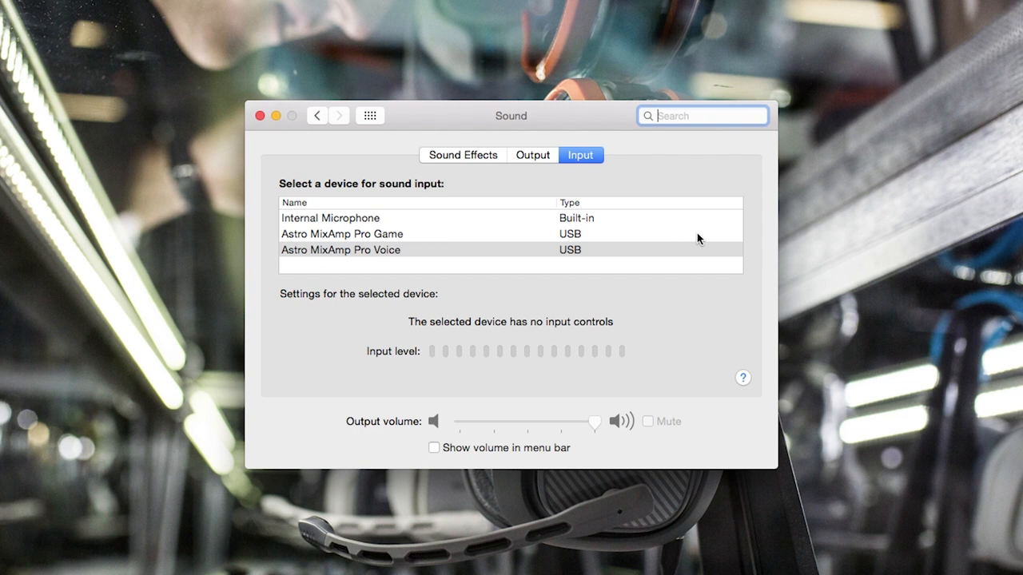
pyautogui.moveTo(680, 179)
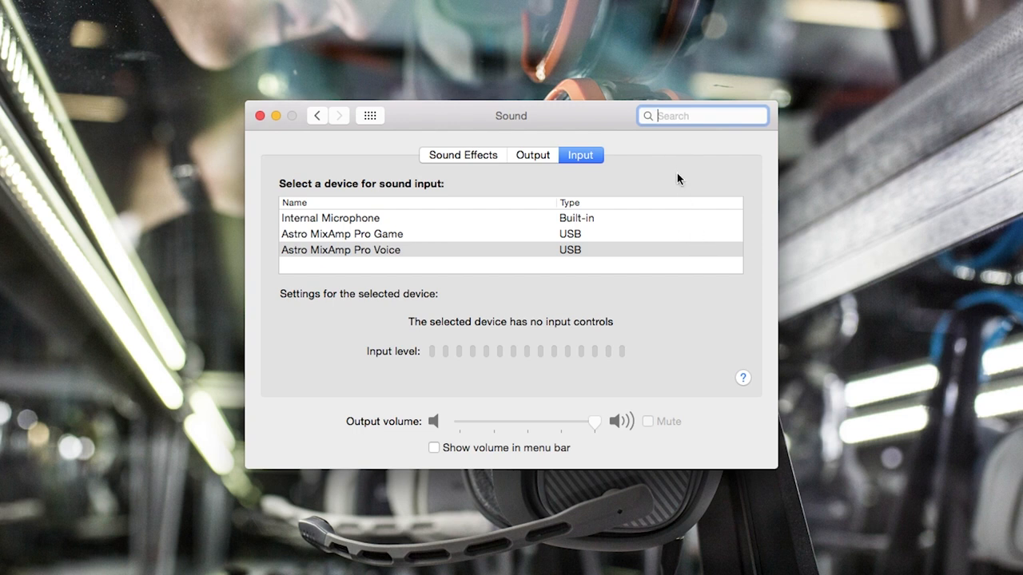
pyautogui.click(342, 234)
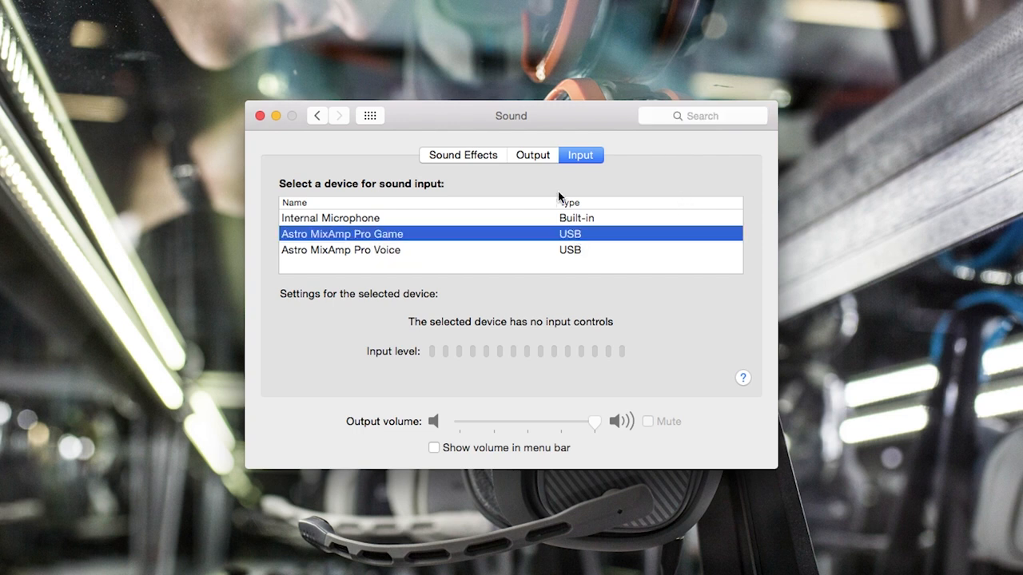
pyautogui.moveTo(543, 164)
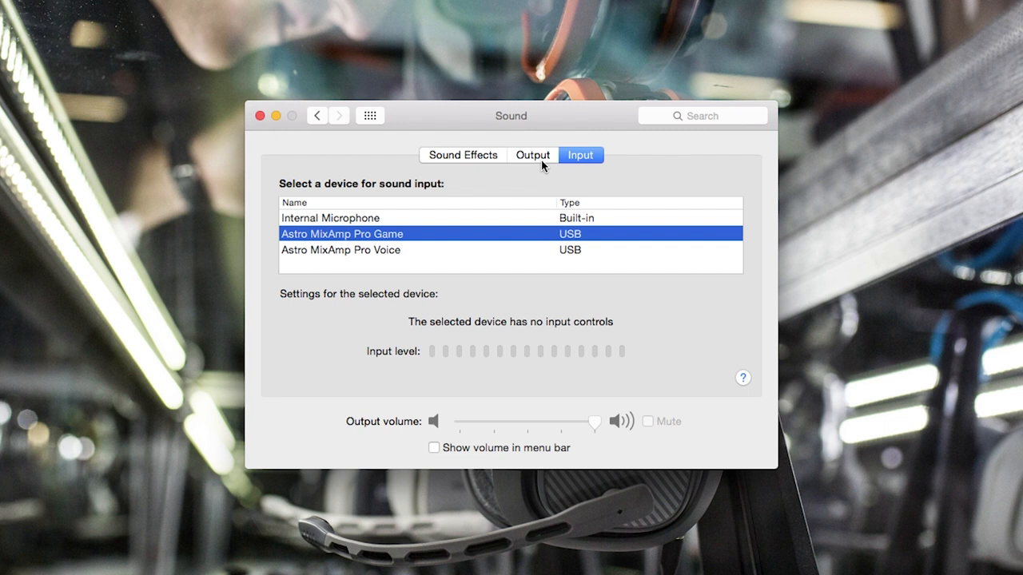
pyautogui.click(532, 155)
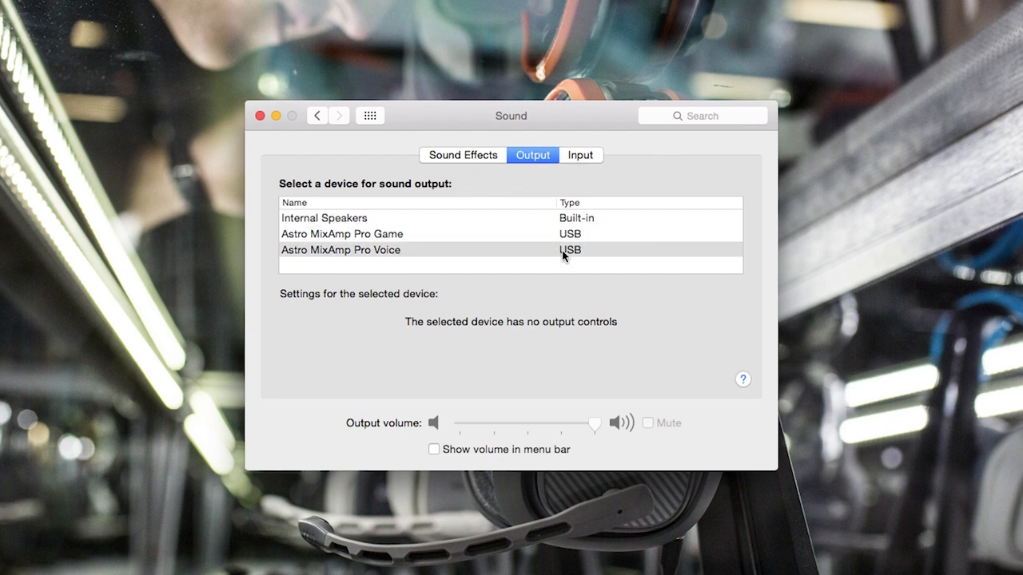
pyautogui.click(342, 249)
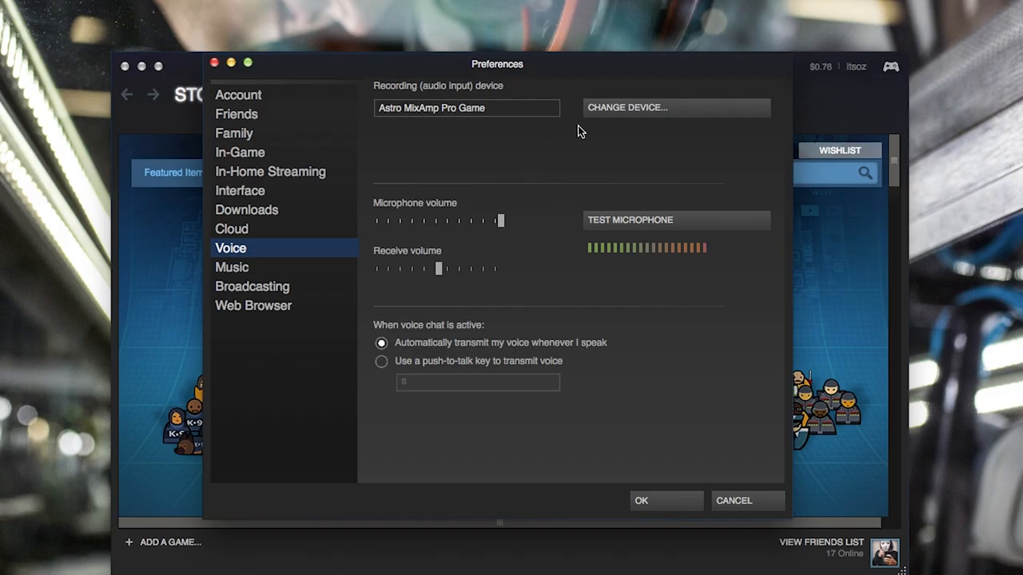
pyautogui.moveTo(626, 118)
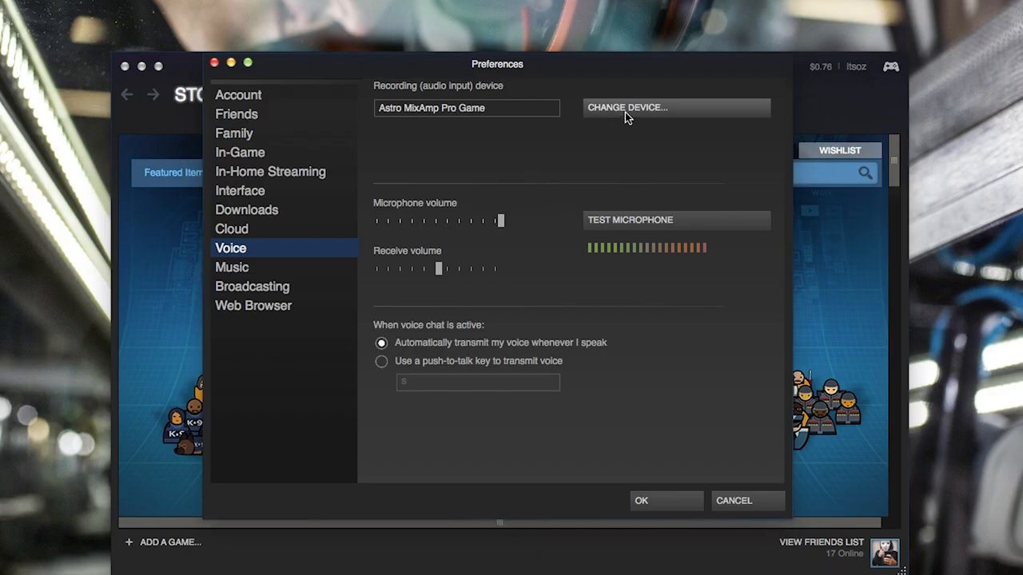
# Choose the Astro MixAmp Pro entry as Steam's voice recording device via Change Device
pyautogui.click(674, 107)
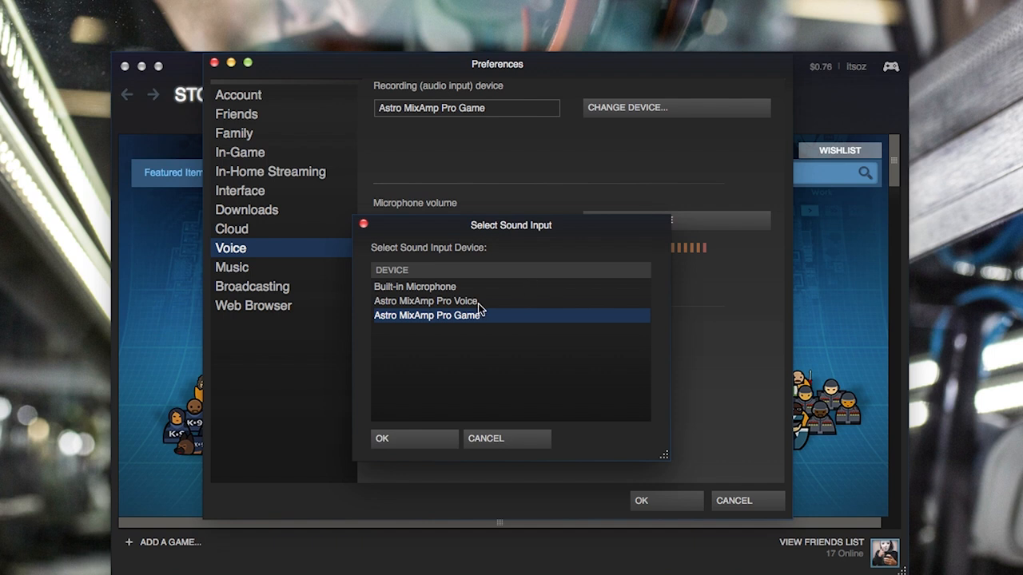
pyautogui.click(427, 301)
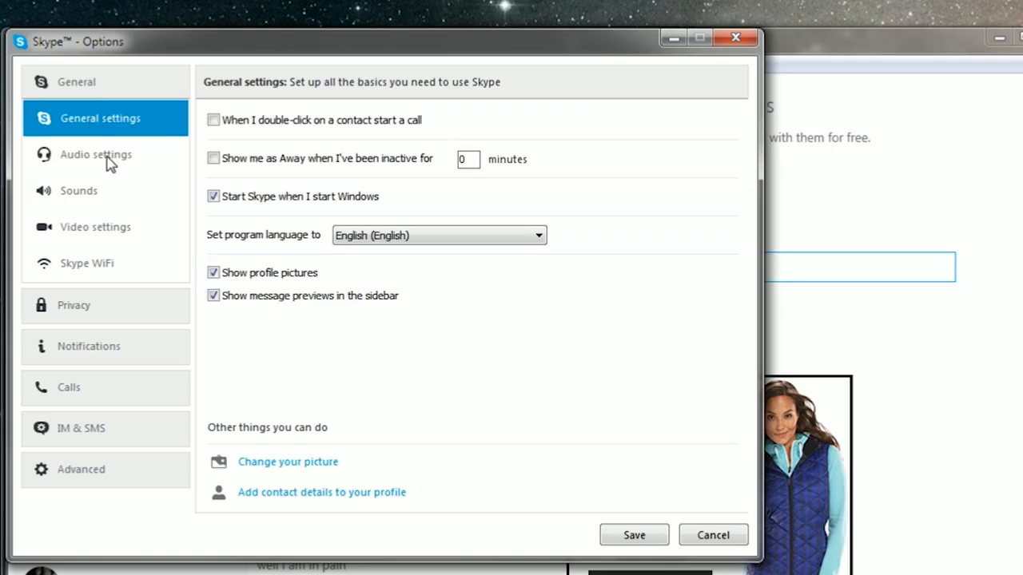
# In Skype Audio settings, select Line (6- Astro MixAmp Pro Game) as the microphone
pyautogui.click(96, 154)
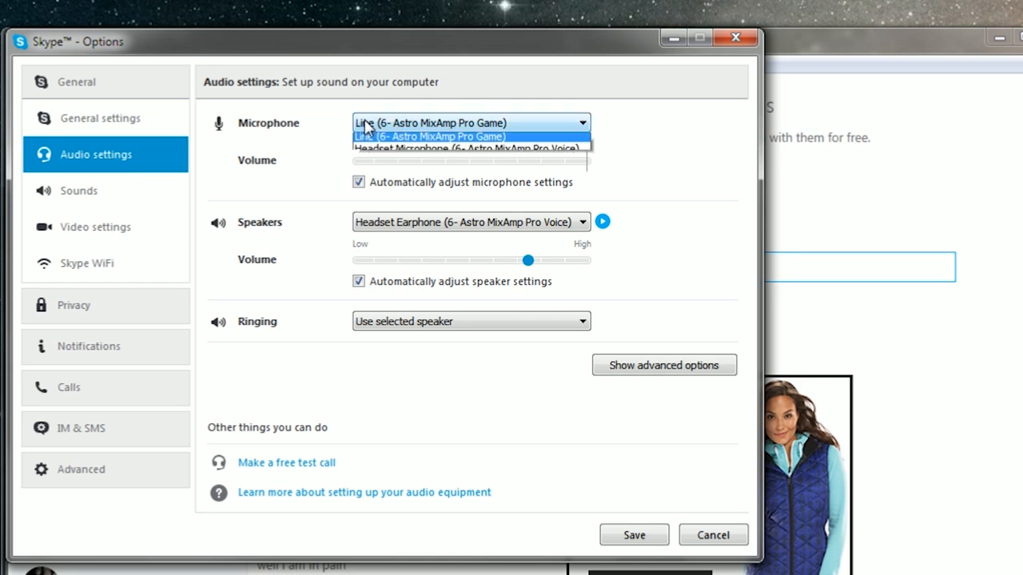
pyautogui.click(470, 147)
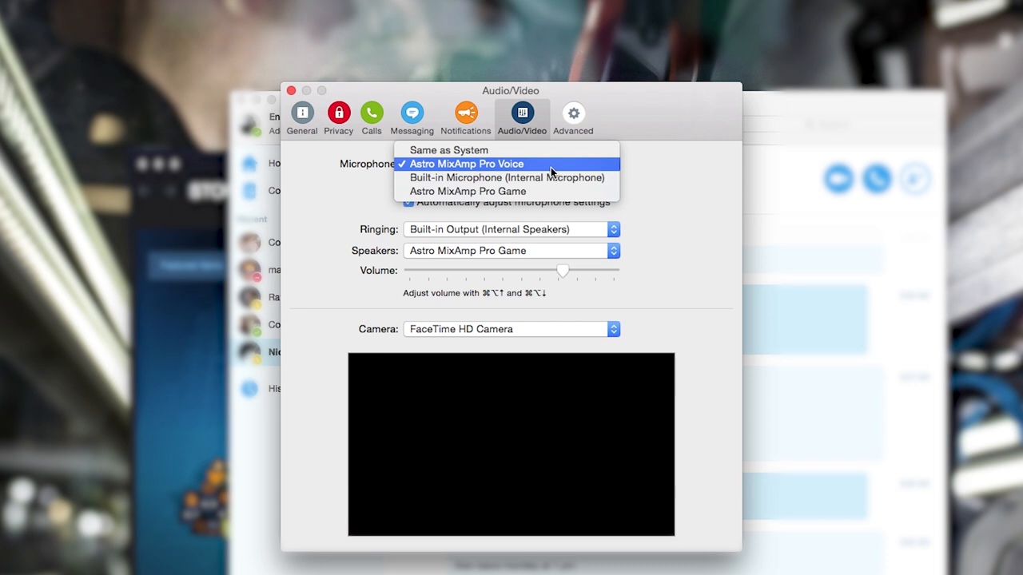
# Set both Microphone and Speakers to Astro MixAmp Pro Voice in Skype's Audio/Video preferences
pyautogui.click(465, 163)
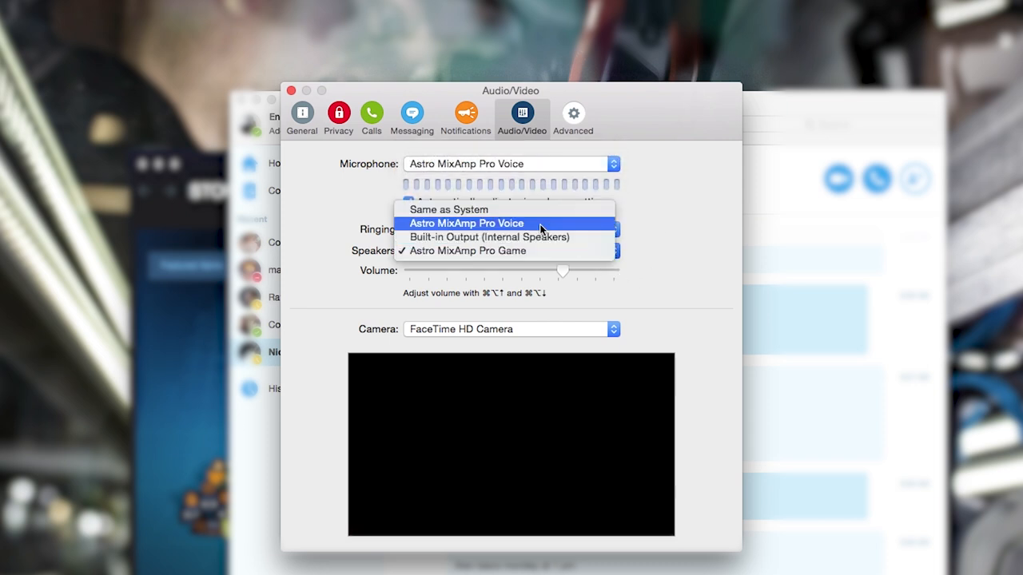
pyautogui.click(467, 224)
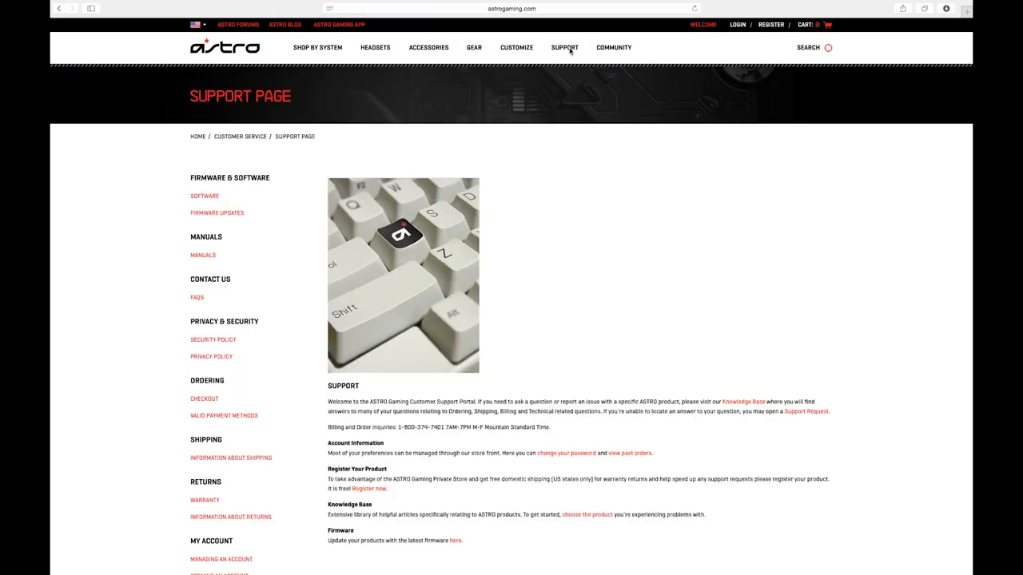
pyautogui.scroll(-3)
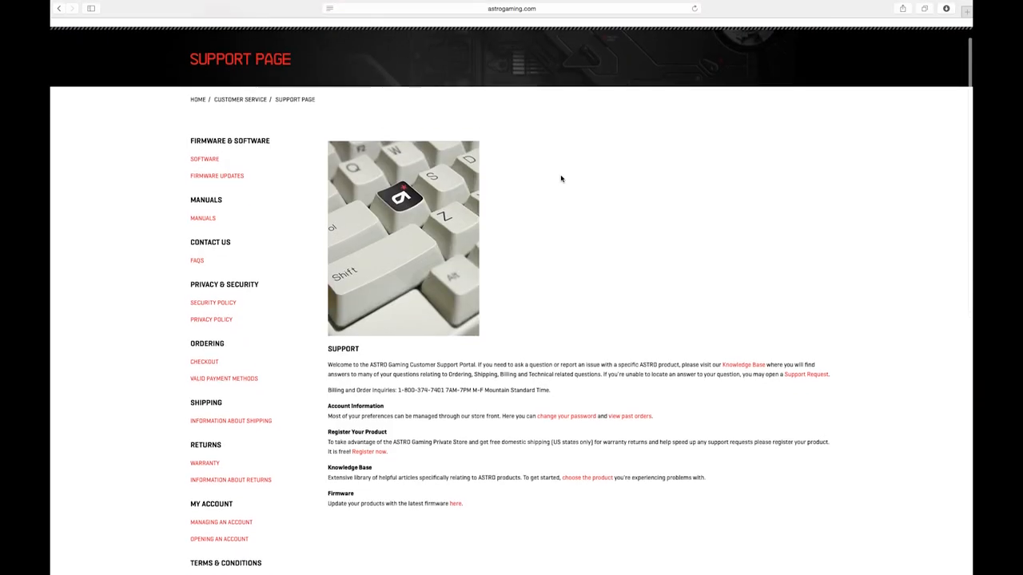
pyautogui.scroll(-3)
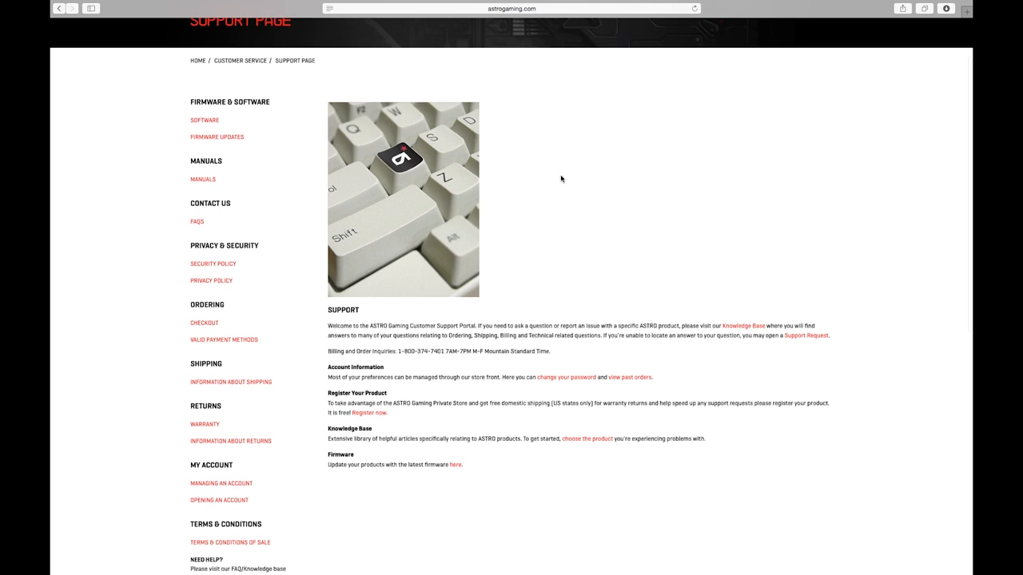